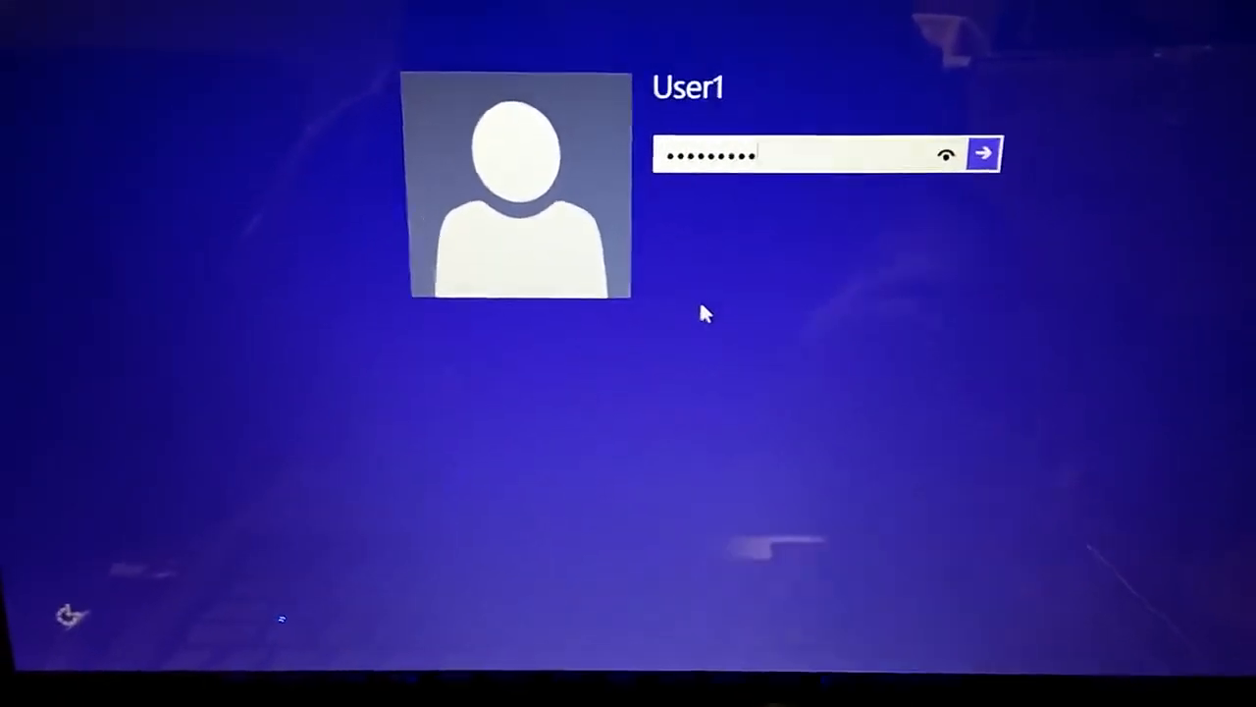
- Submit a guessed password for User1 and dismiss the incorrect-password message
{"action": "left_click", "coordinate": [981, 154]}
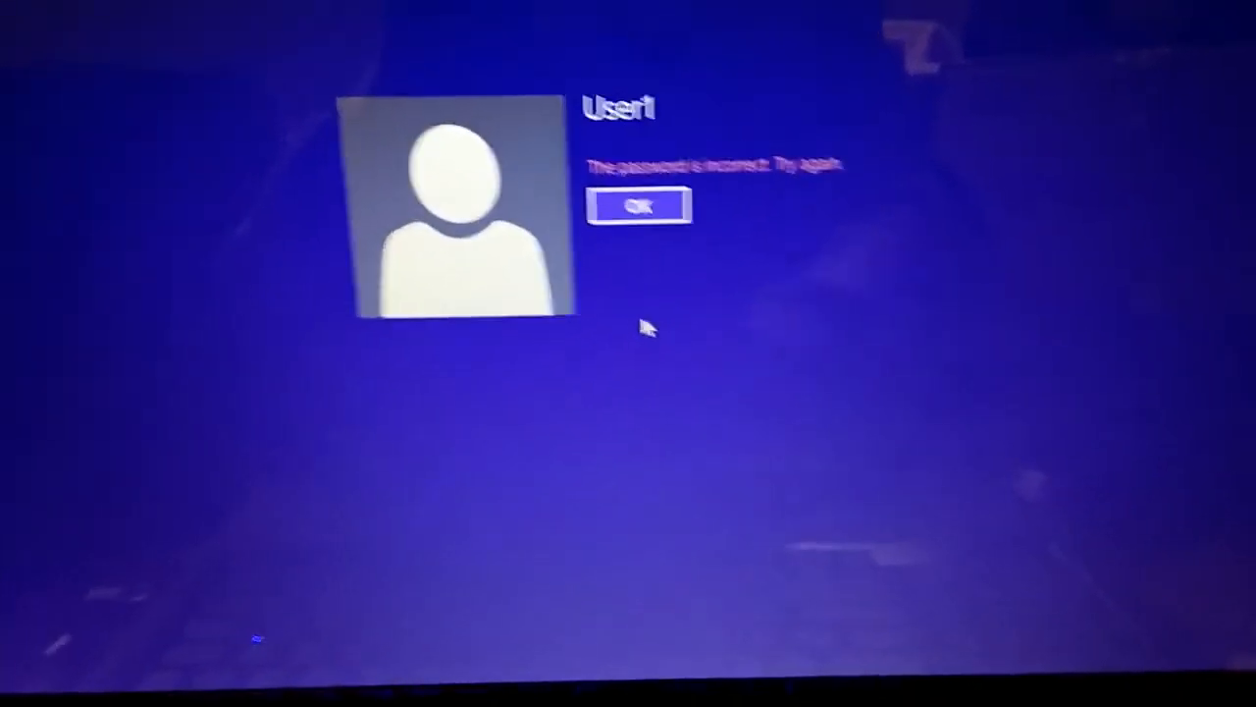
{"action": "left_click", "coordinate": [640, 206]}
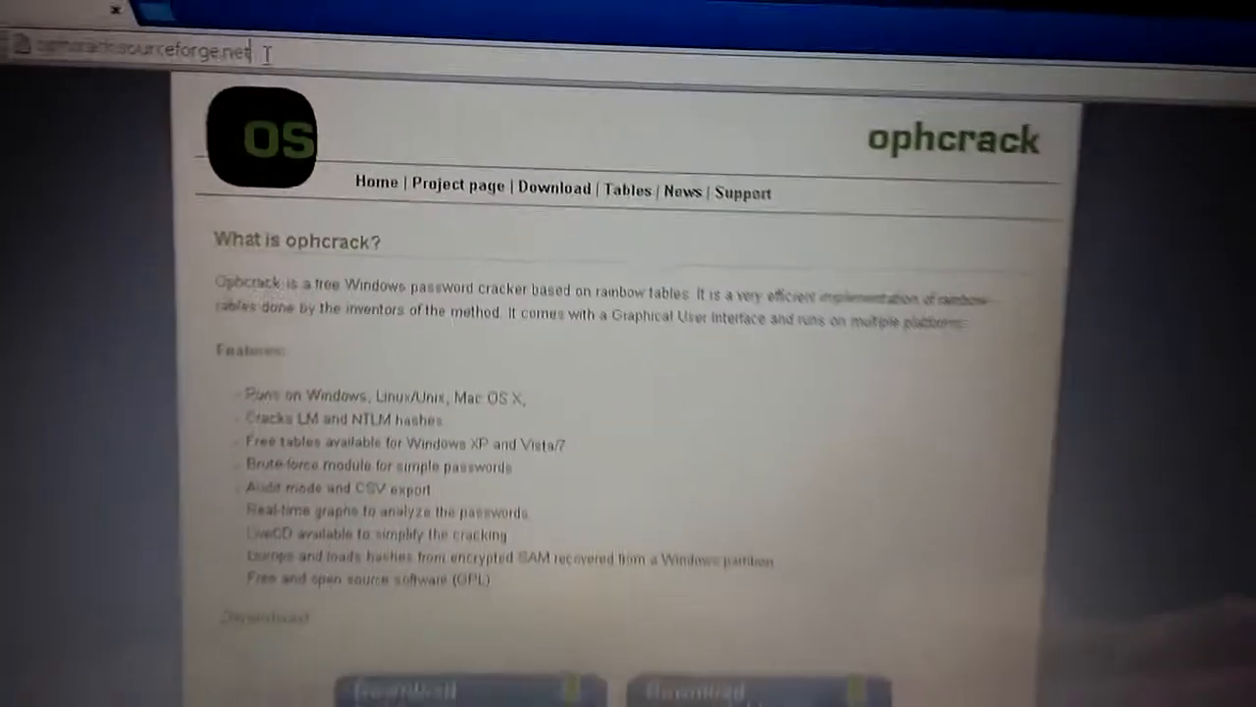
- Start the 'Download ophcrack LiveCD' download from the site's Download section
{"action": "scroll", "scroll_direction": "down", "scroll_amount": 3}
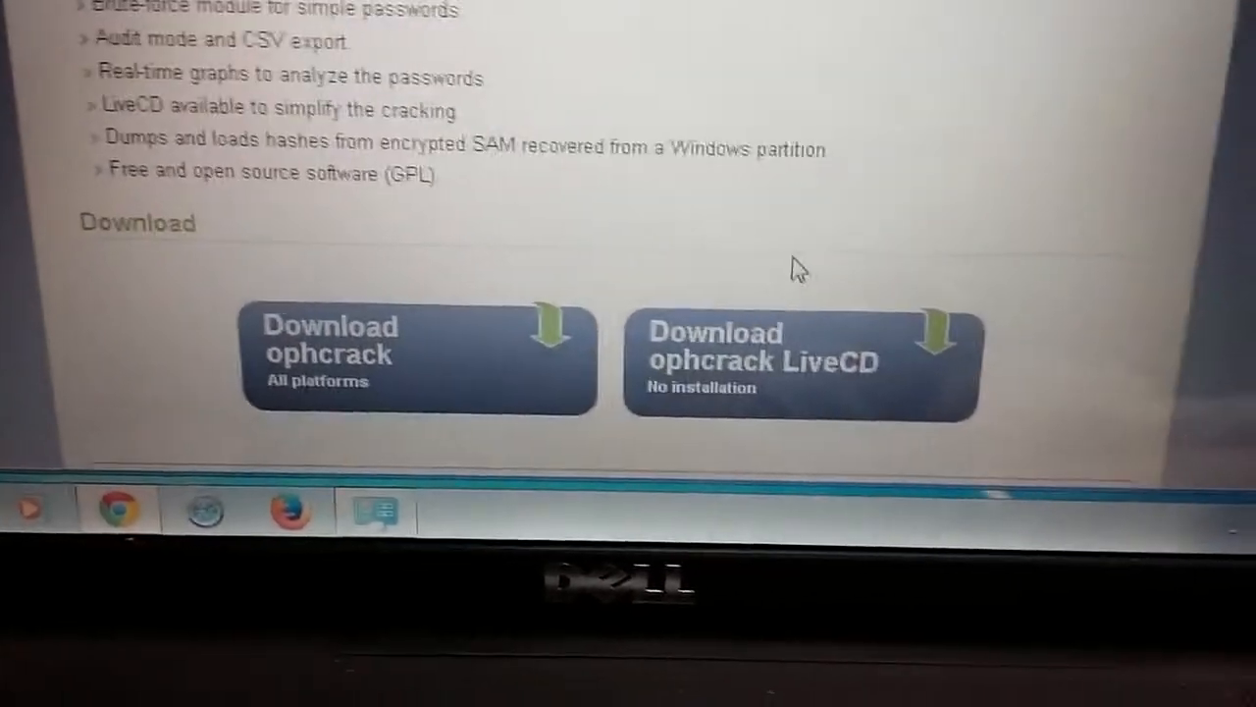
{"action": "scroll", "scroll_direction": "up", "scroll_amount": 3}
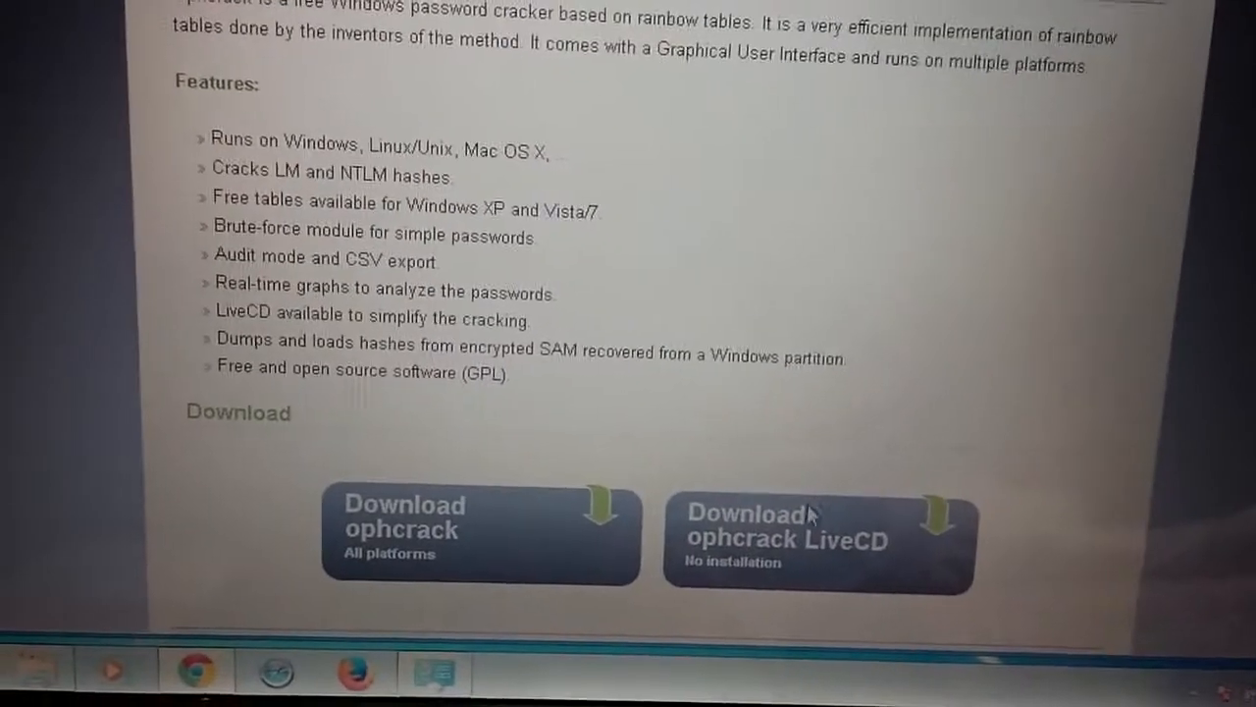
{"action": "scroll", "scroll_direction": "up", "scroll_amount": 3}
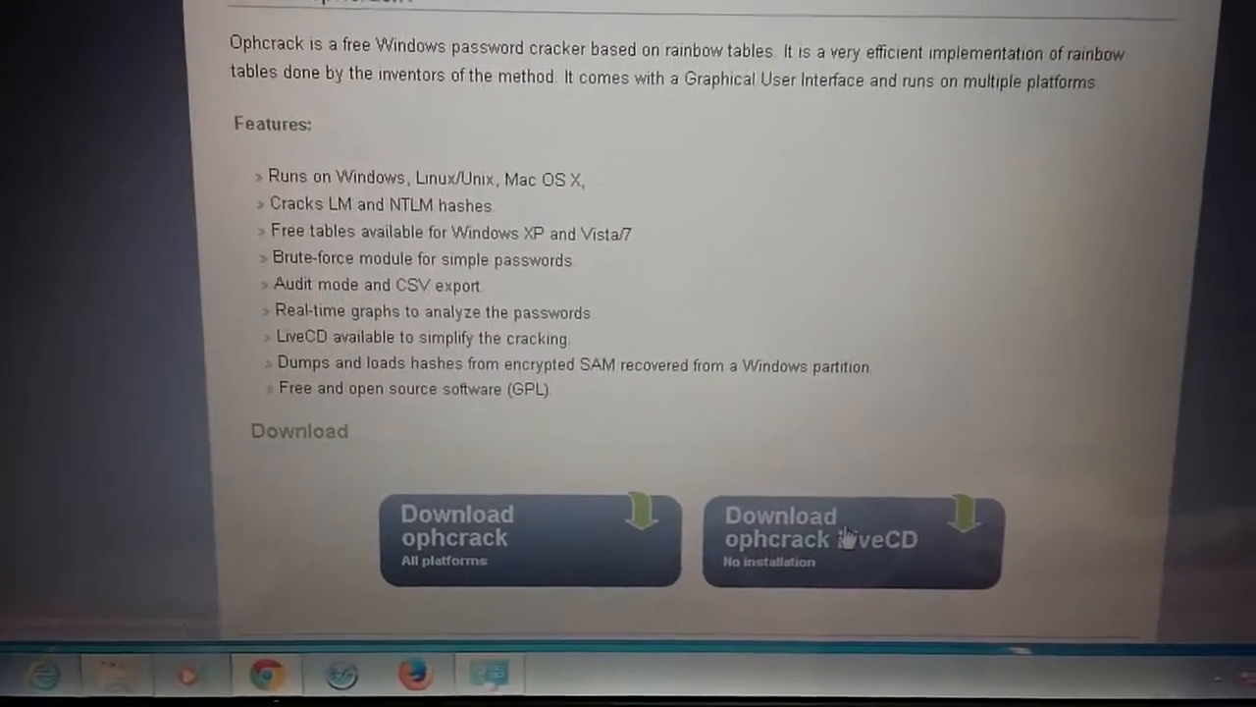
{"action": "left_click", "coordinate": [820, 538]}
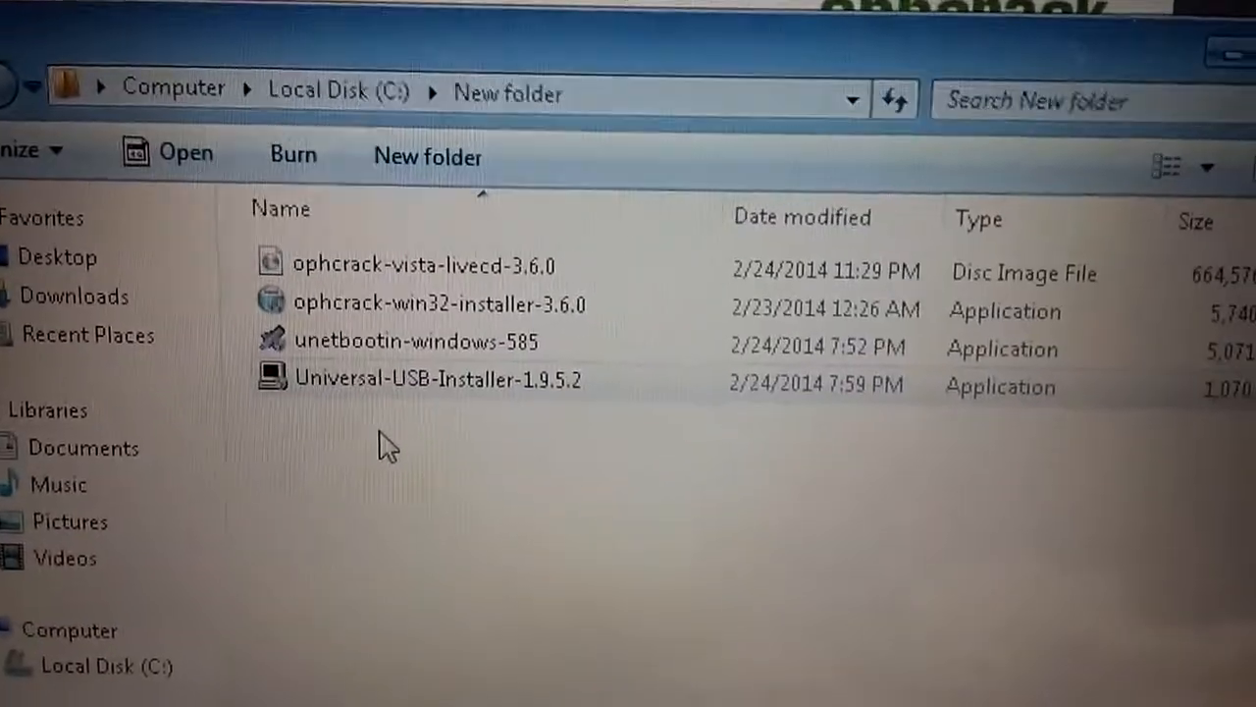
{"action": "mouse_move", "coordinate": [330, 383]}
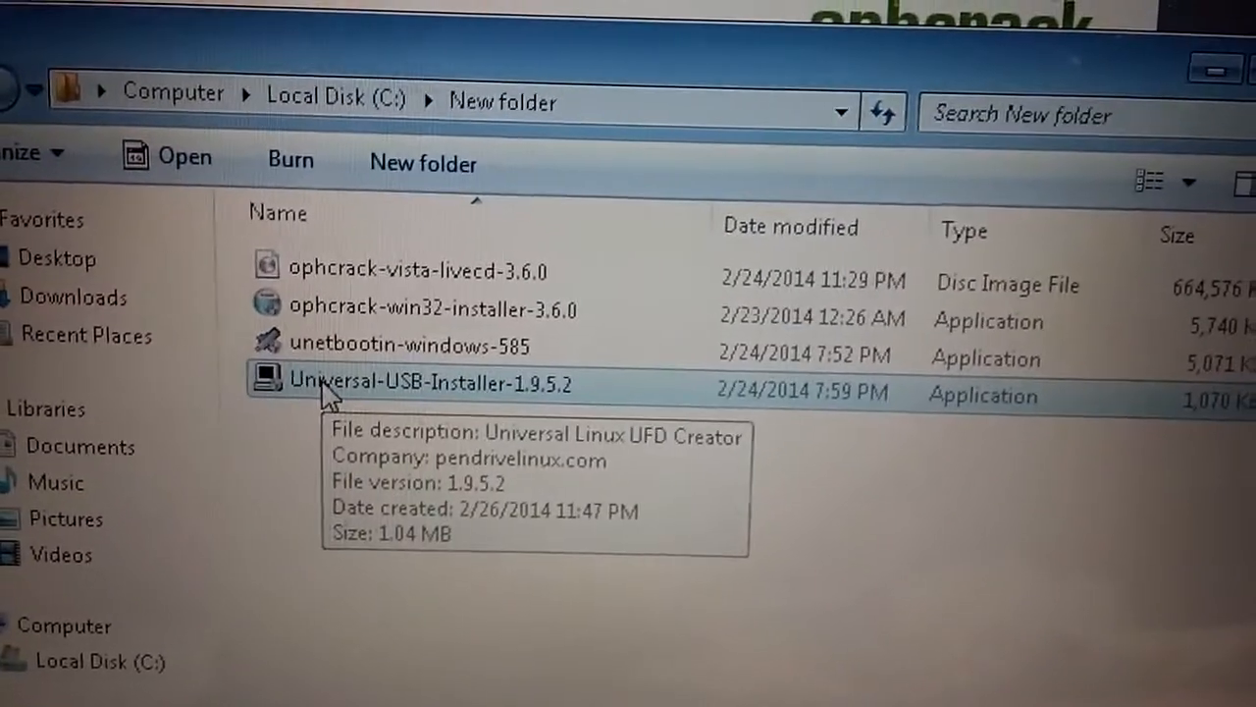
- Run Universal-USB-Installer-1.9.5.2 and allow it through the UAC prompt
{"action": "double_click", "coordinate": [430, 383]}
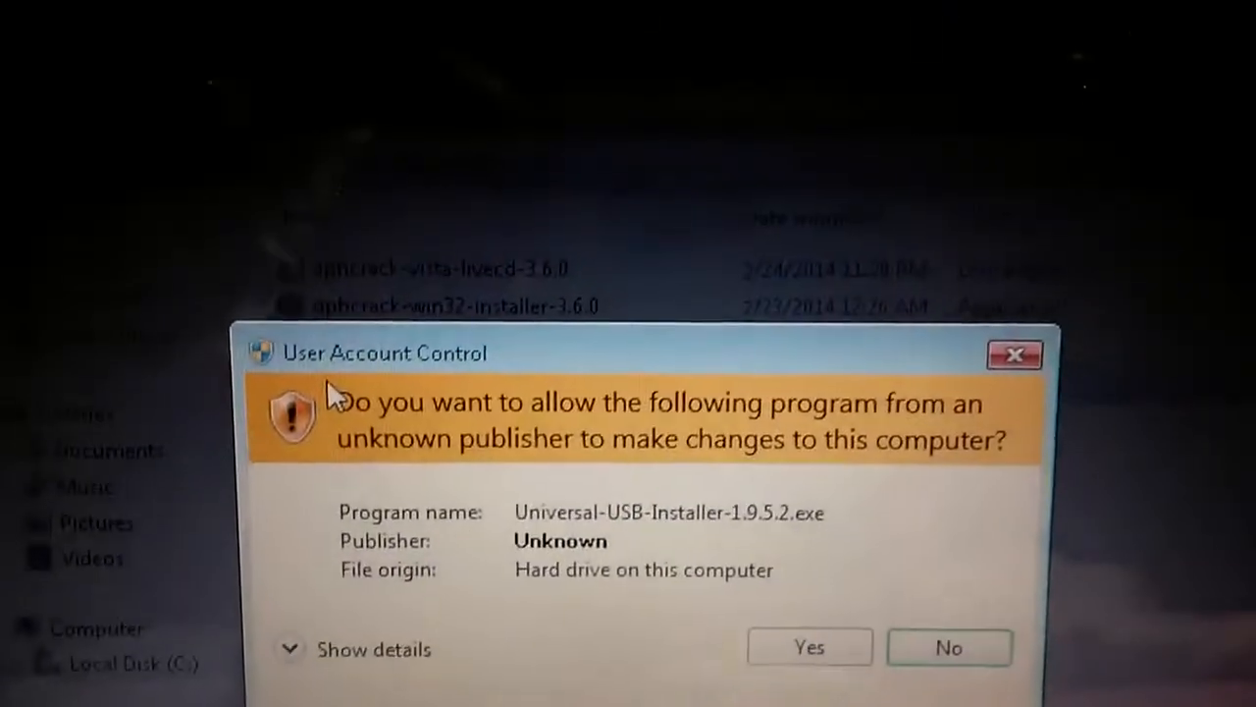
{"action": "left_click", "coordinate": [809, 648]}
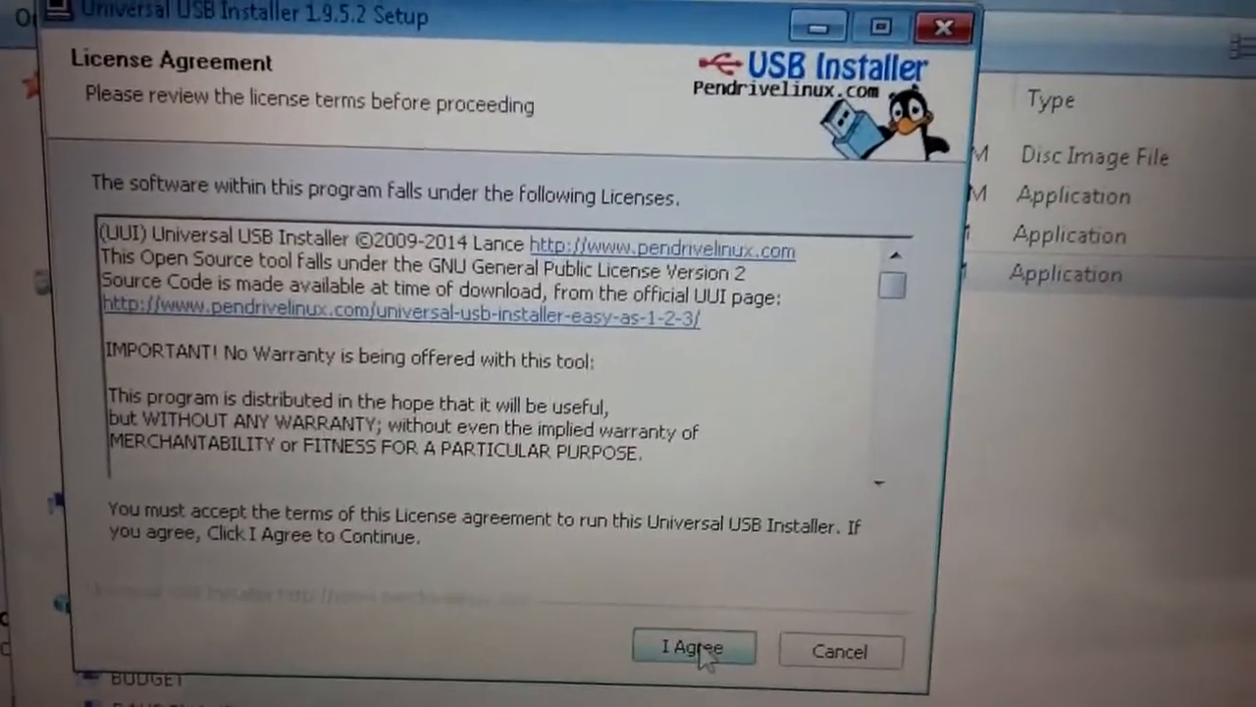
- Agree to the license and select Ophcrack in the Step 1 distribution list
{"action": "left_click", "coordinate": [693, 648]}
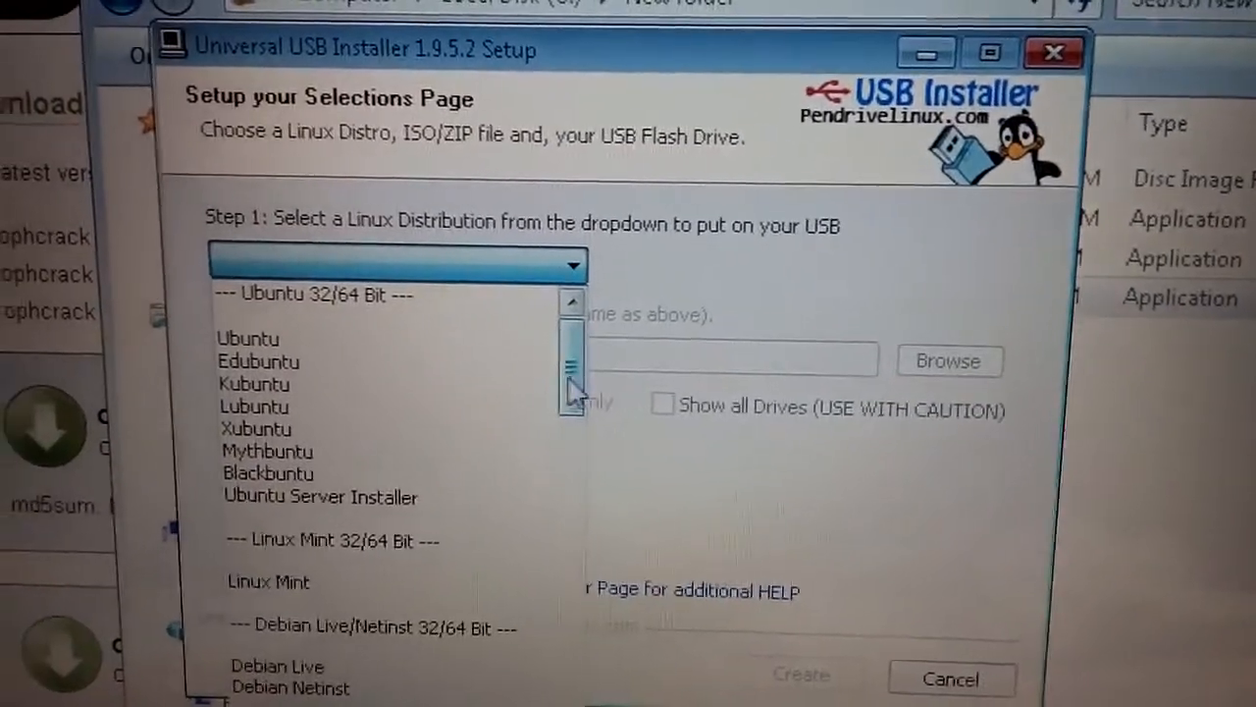
{"action": "scroll", "scroll_direction": "down", "scroll_amount": 3}
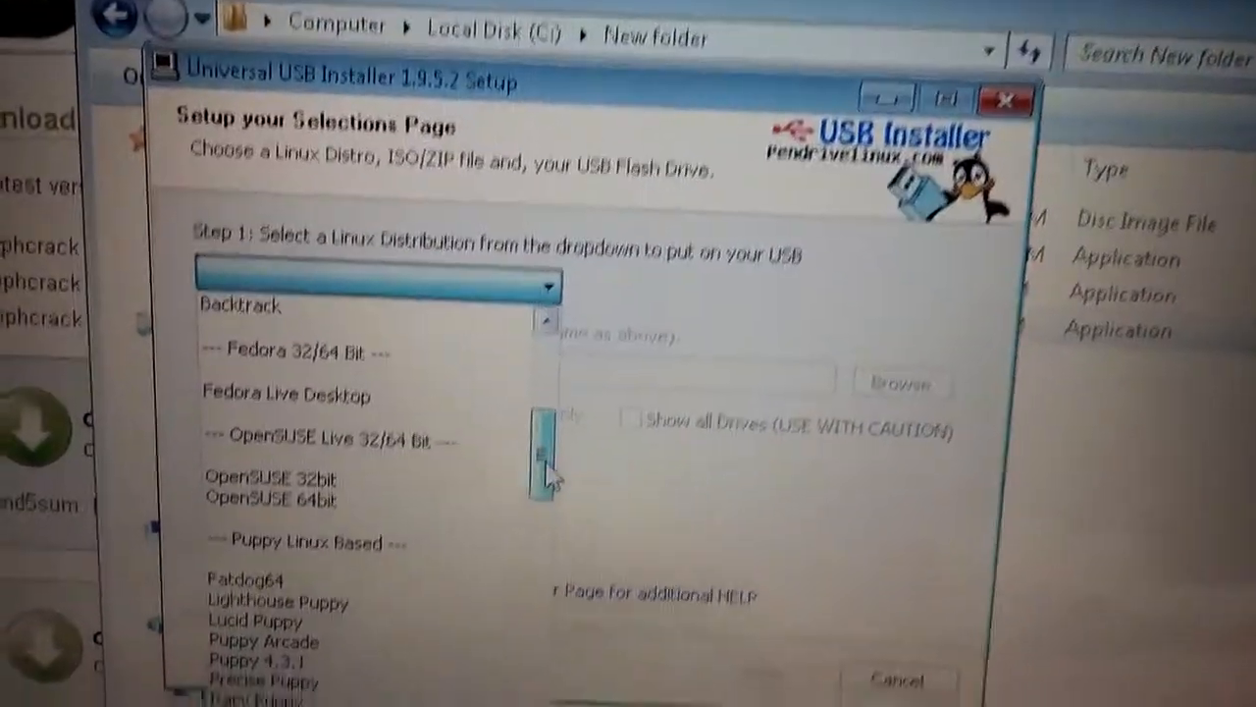
{"action": "scroll", "scroll_direction": "down", "scroll_amount": 3}
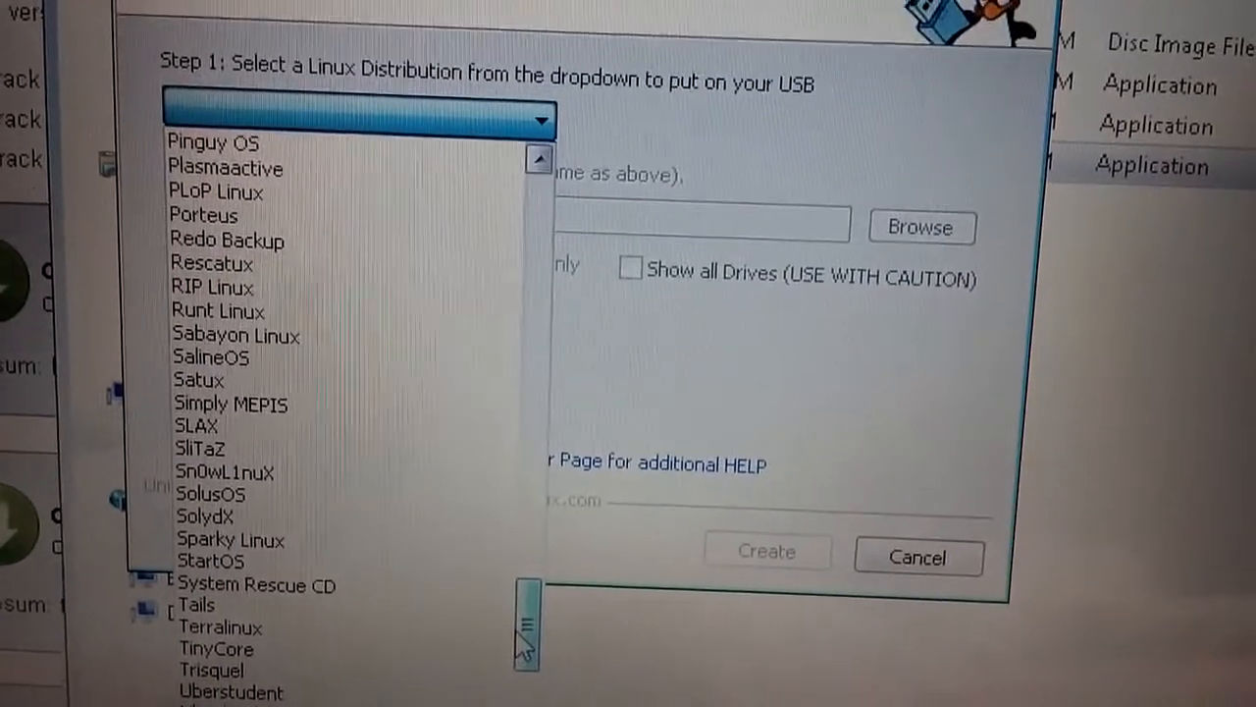
{"action": "scroll", "scroll_direction": "up", "scroll_amount": 3}
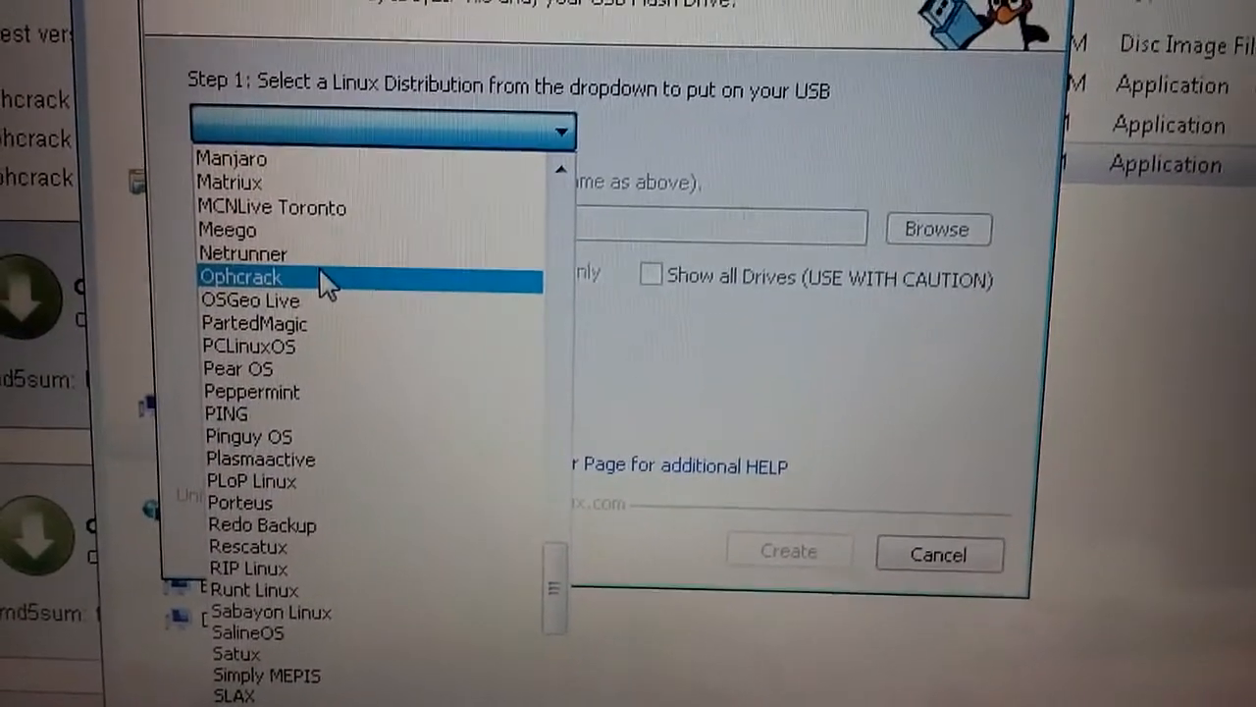
{"action": "left_click", "coordinate": [240, 275]}
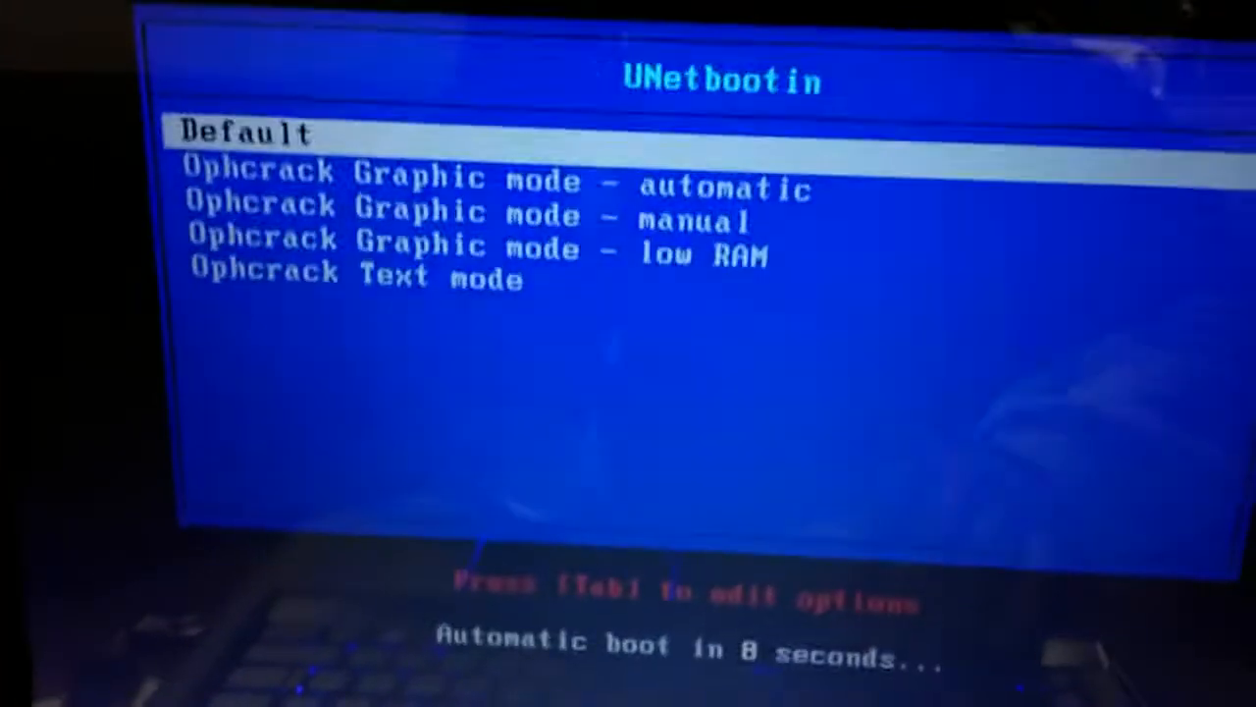
- Select 'Ophcrack Graphic mode - automatic' in the boot menu
{"action": "key", "text": "Down"}
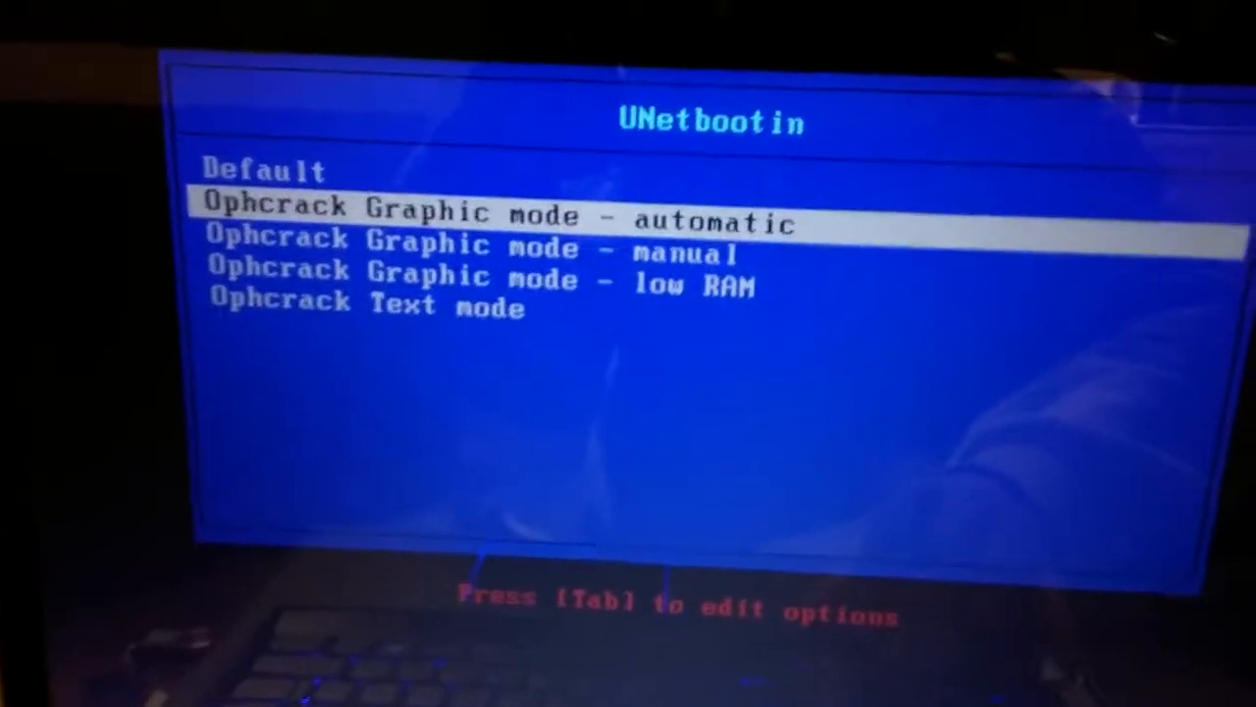